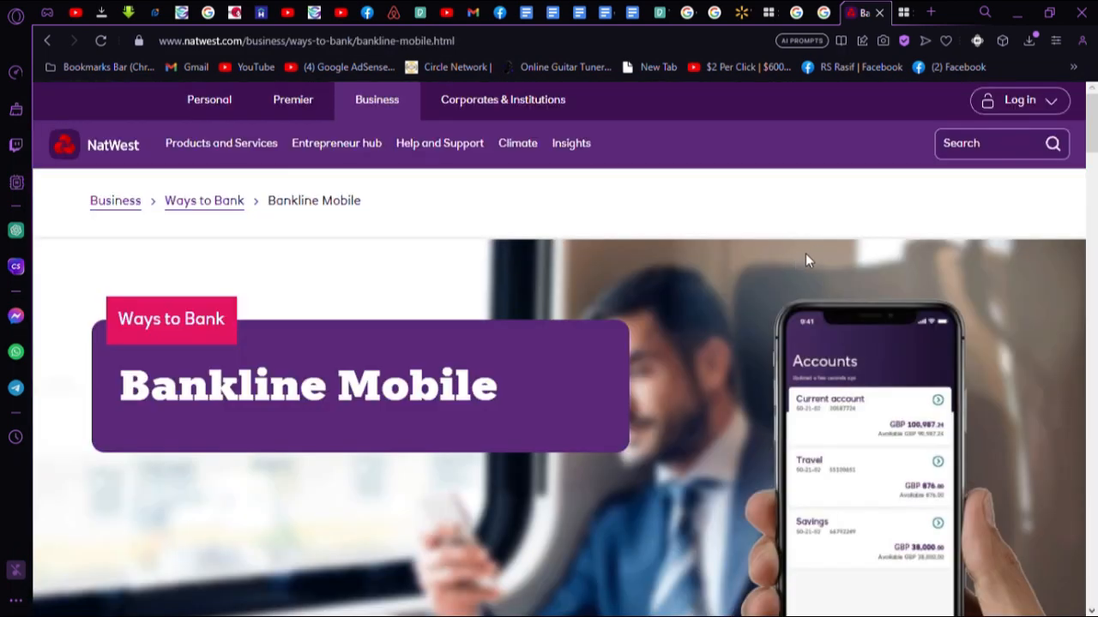
{"action": "scroll", "scroll_direction": "down", "scroll_amount": 3}
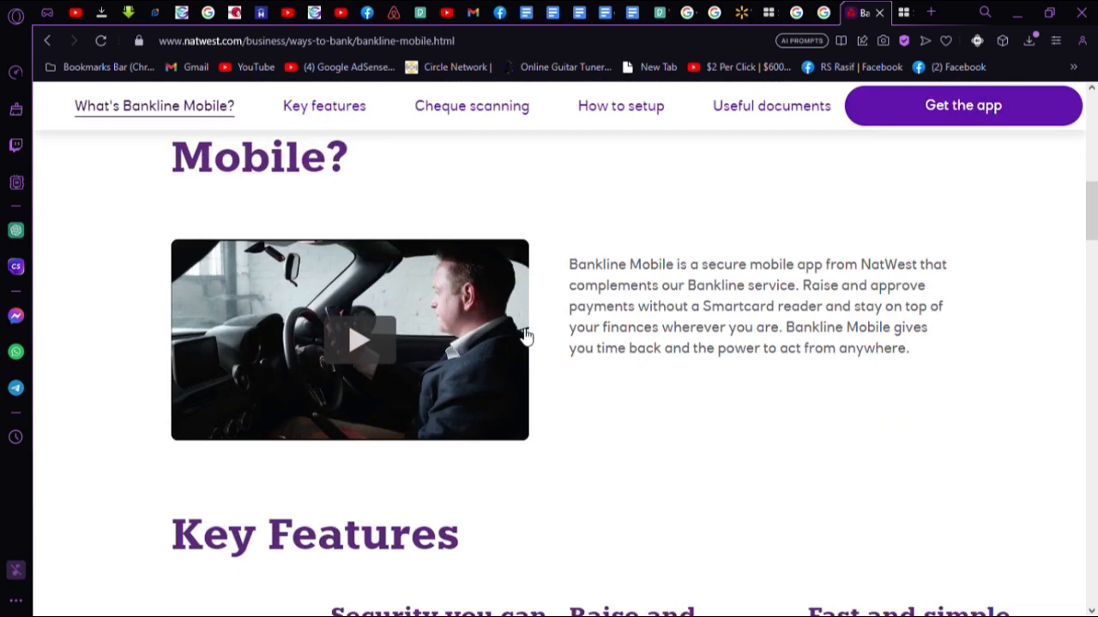